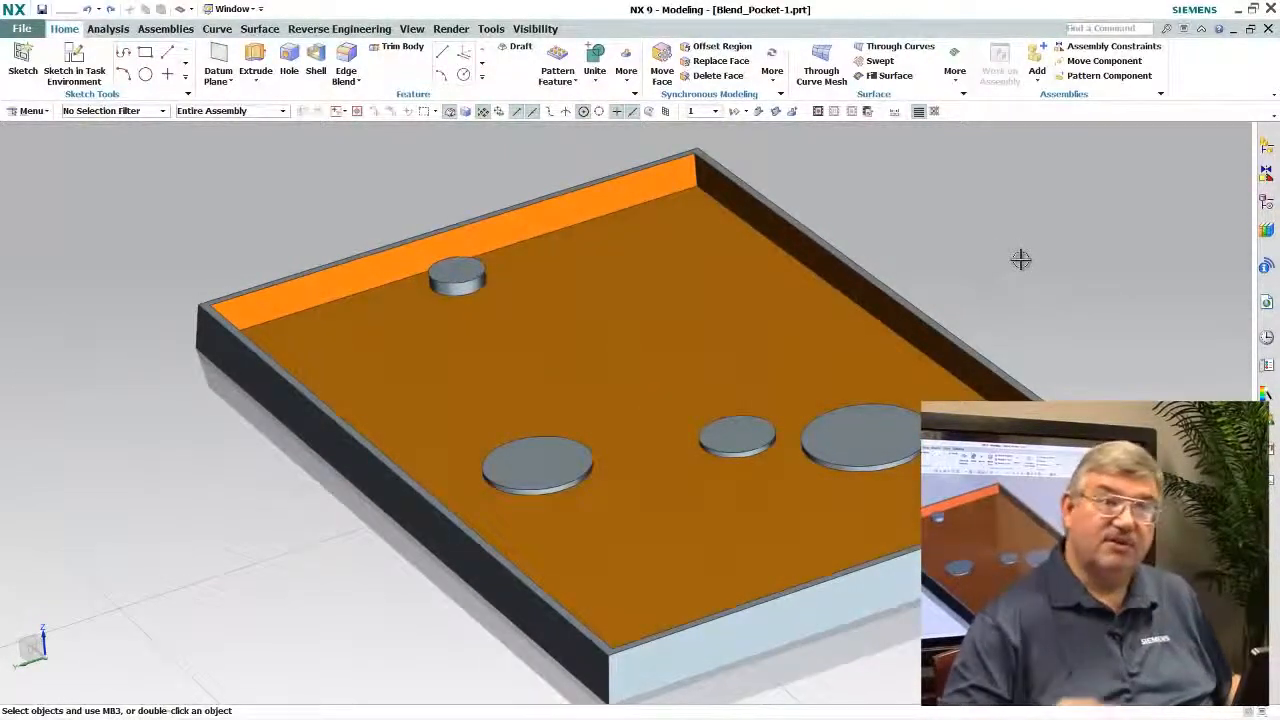
pyautogui.moveTo(997, 276)
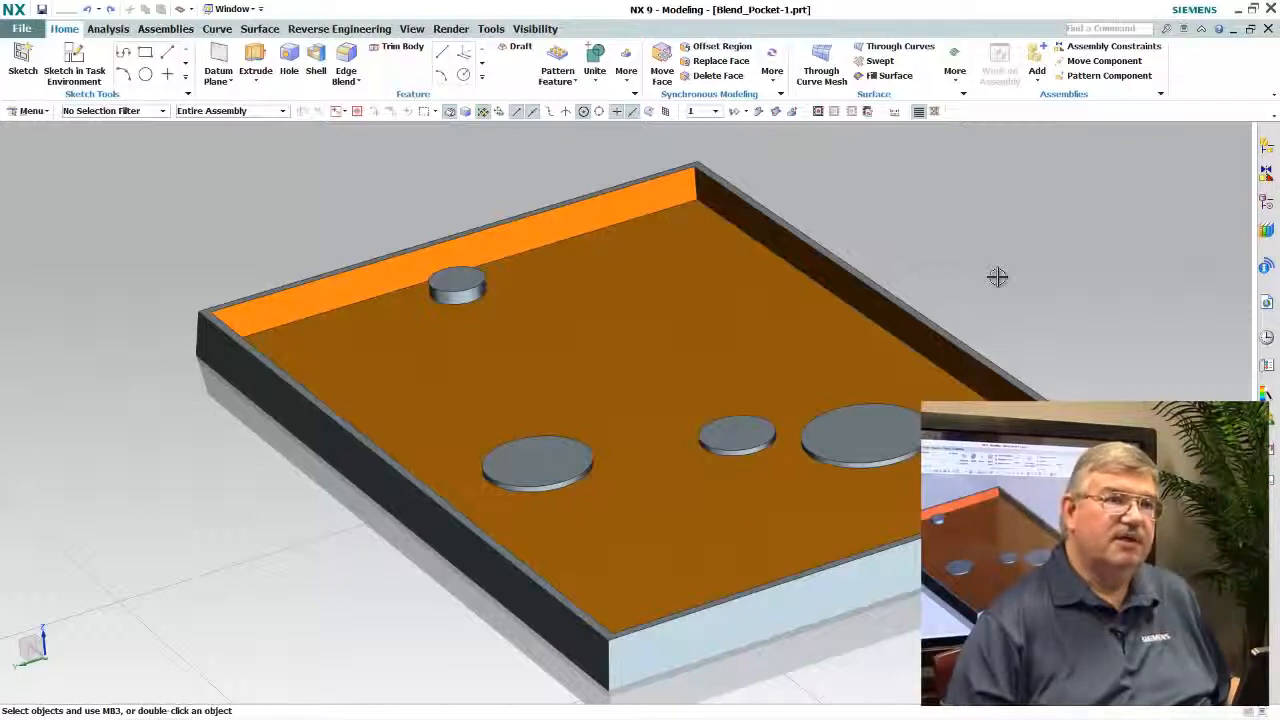
pyautogui.moveTo(998, 277)
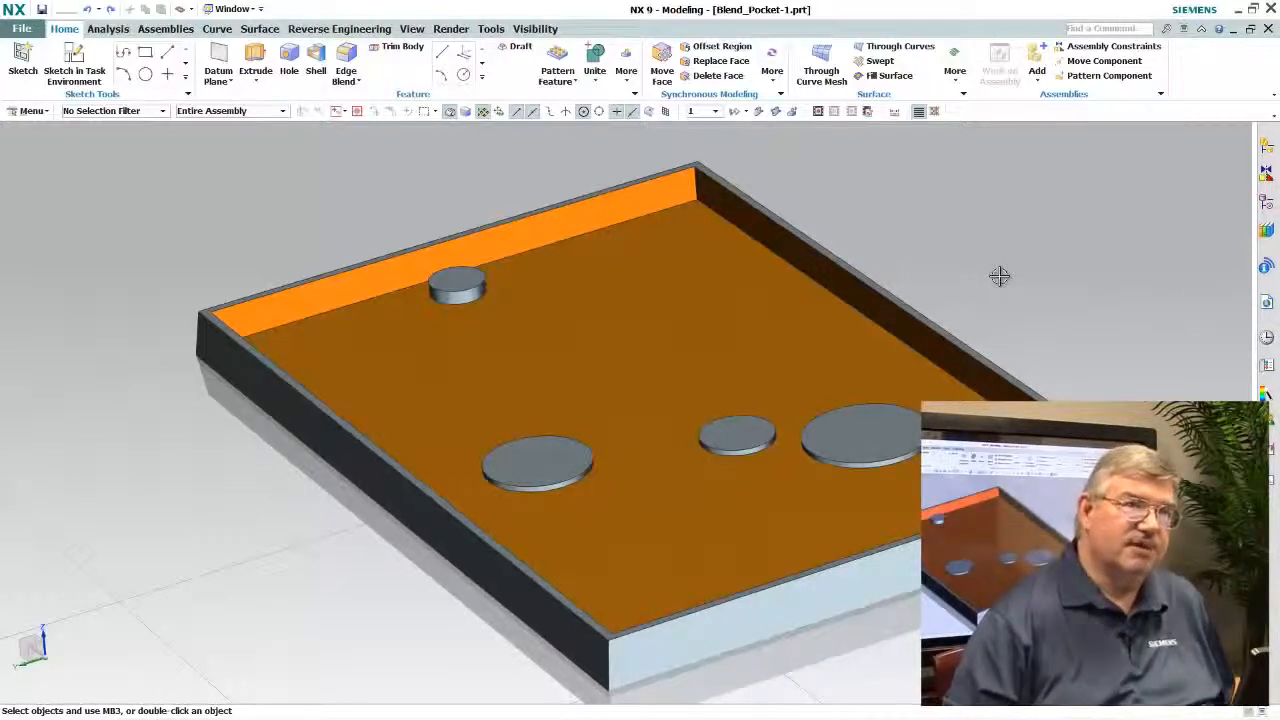
pyautogui.moveTo(994, 277)
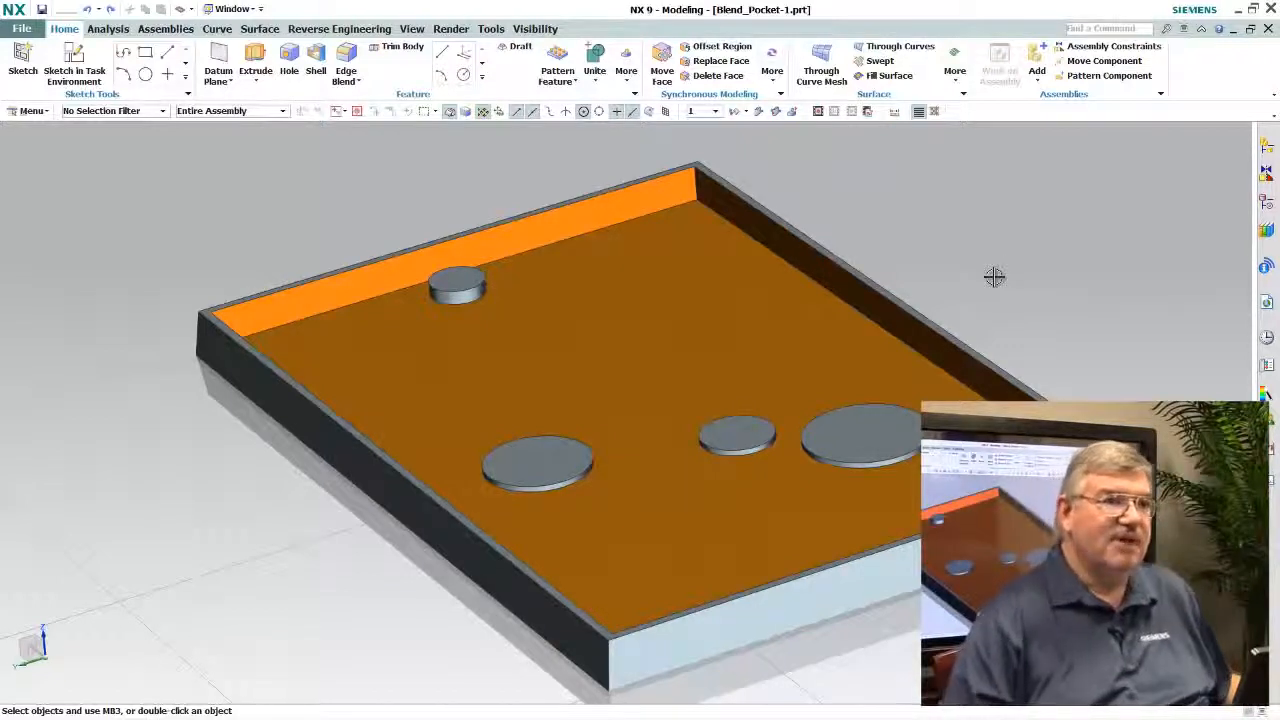
pyautogui.moveTo(1004, 277)
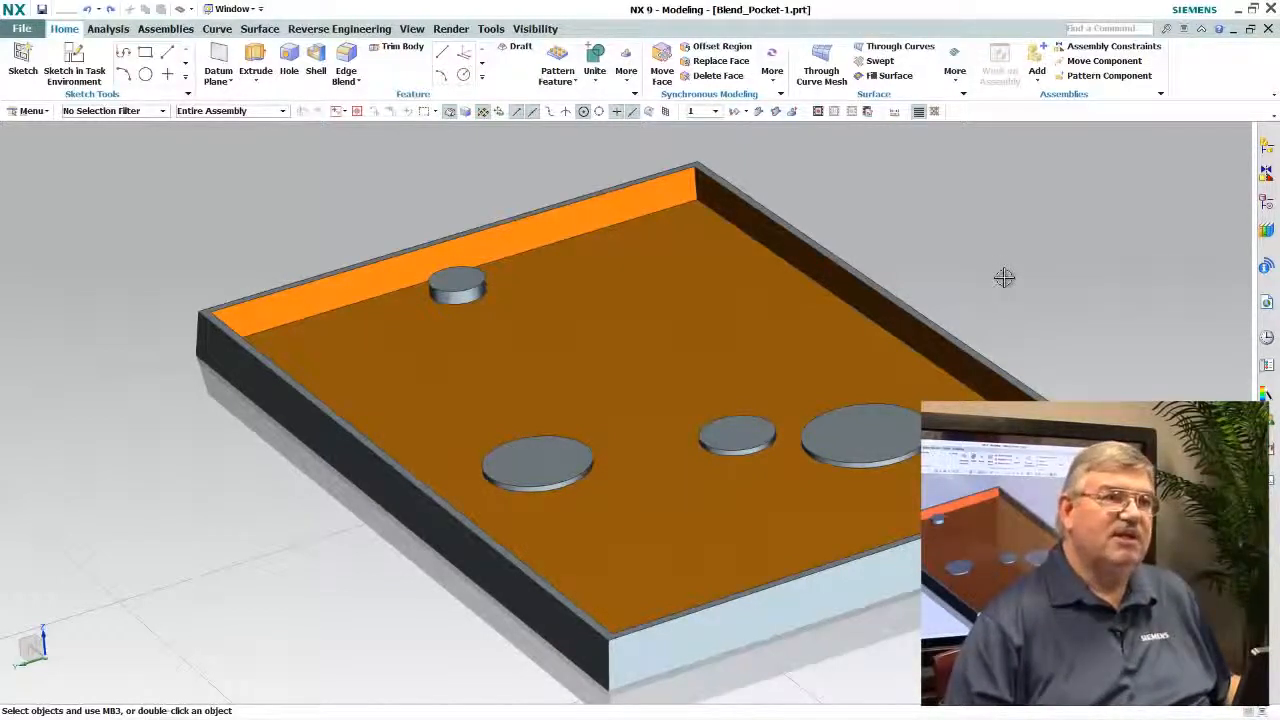
pyautogui.moveTo(1006, 278)
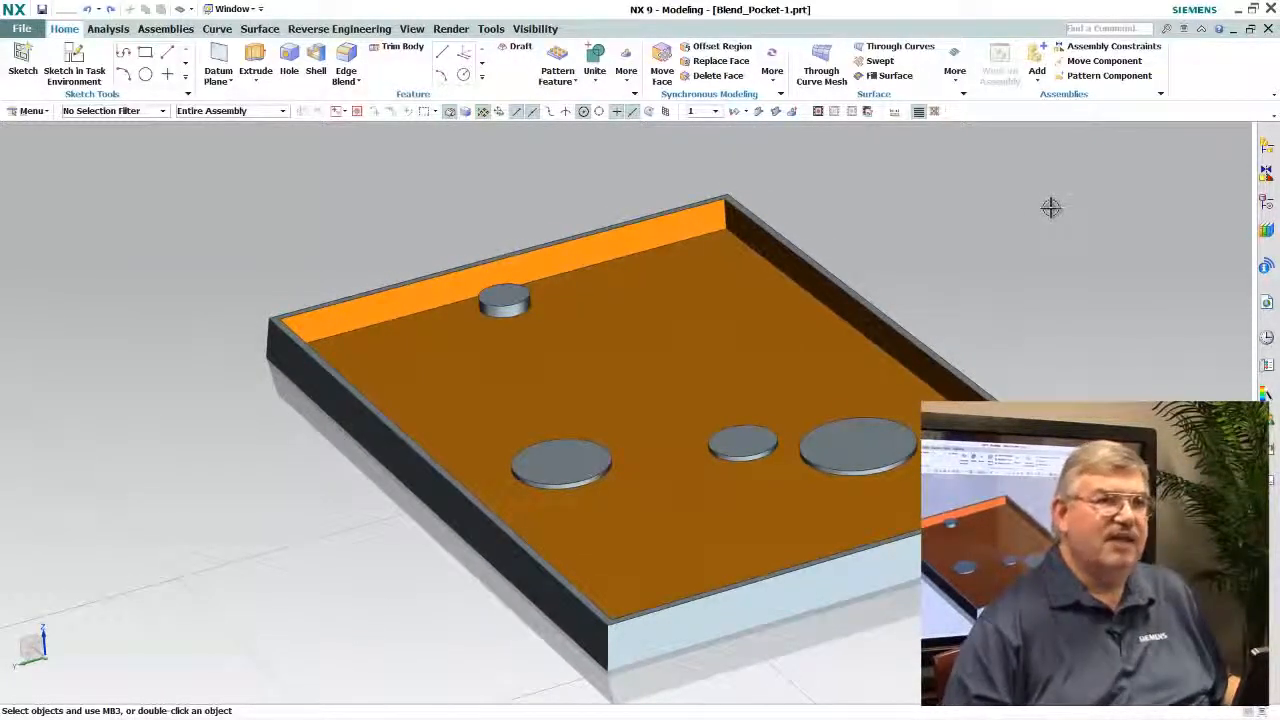
pyautogui.moveTo(1046, 210)
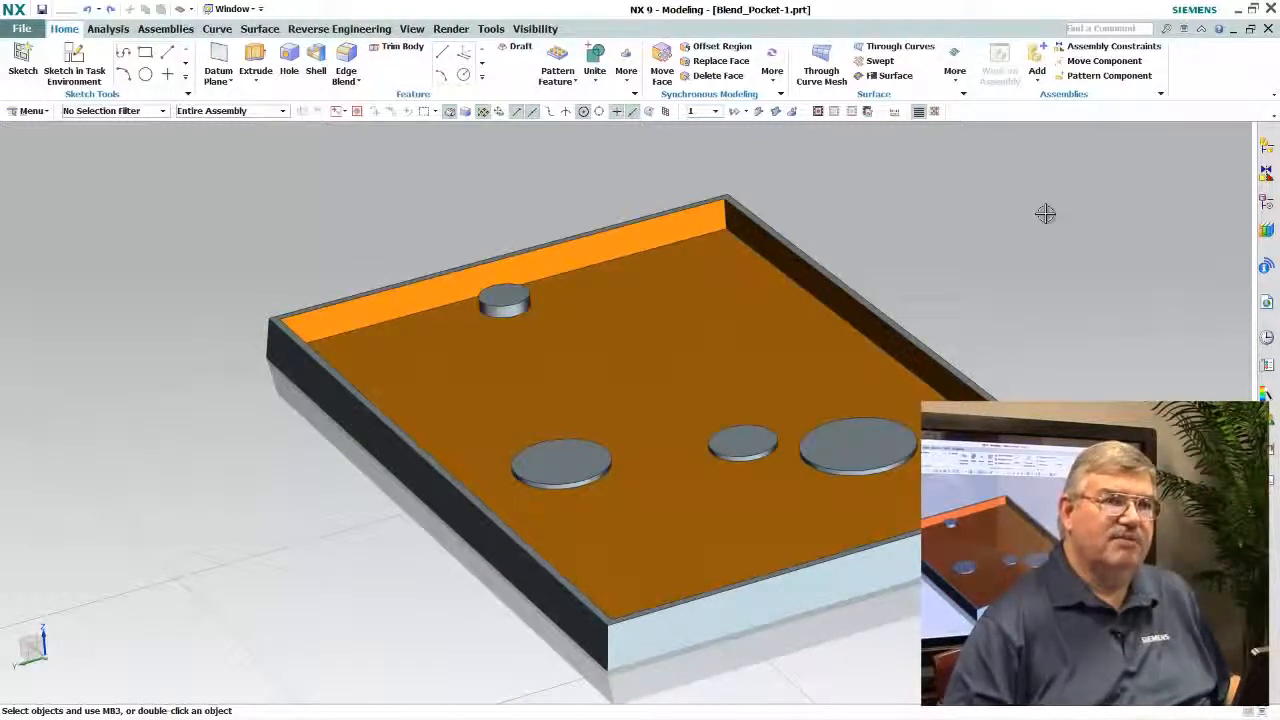
pyautogui.moveTo(1027, 218)
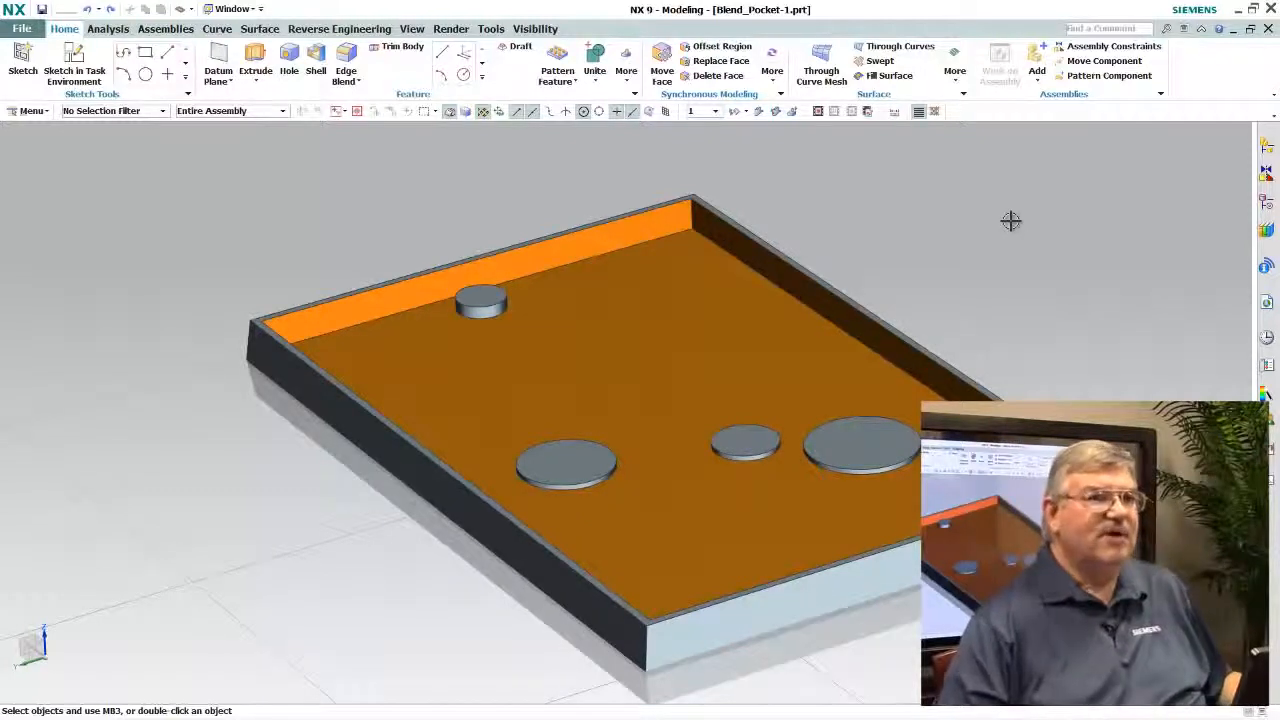
pyautogui.moveTo(1001, 222)
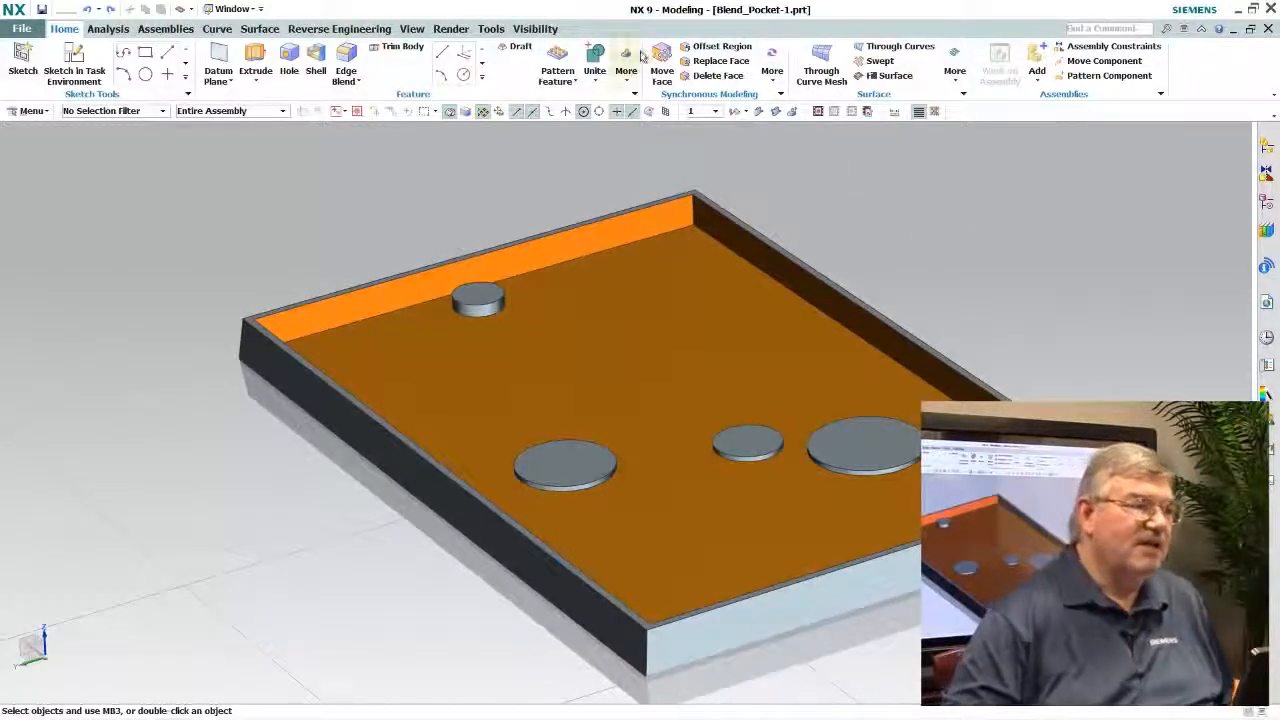
# Start Blend Pocket from the Feature group's More gallery on the Home tab.
pyautogui.click(626, 65)
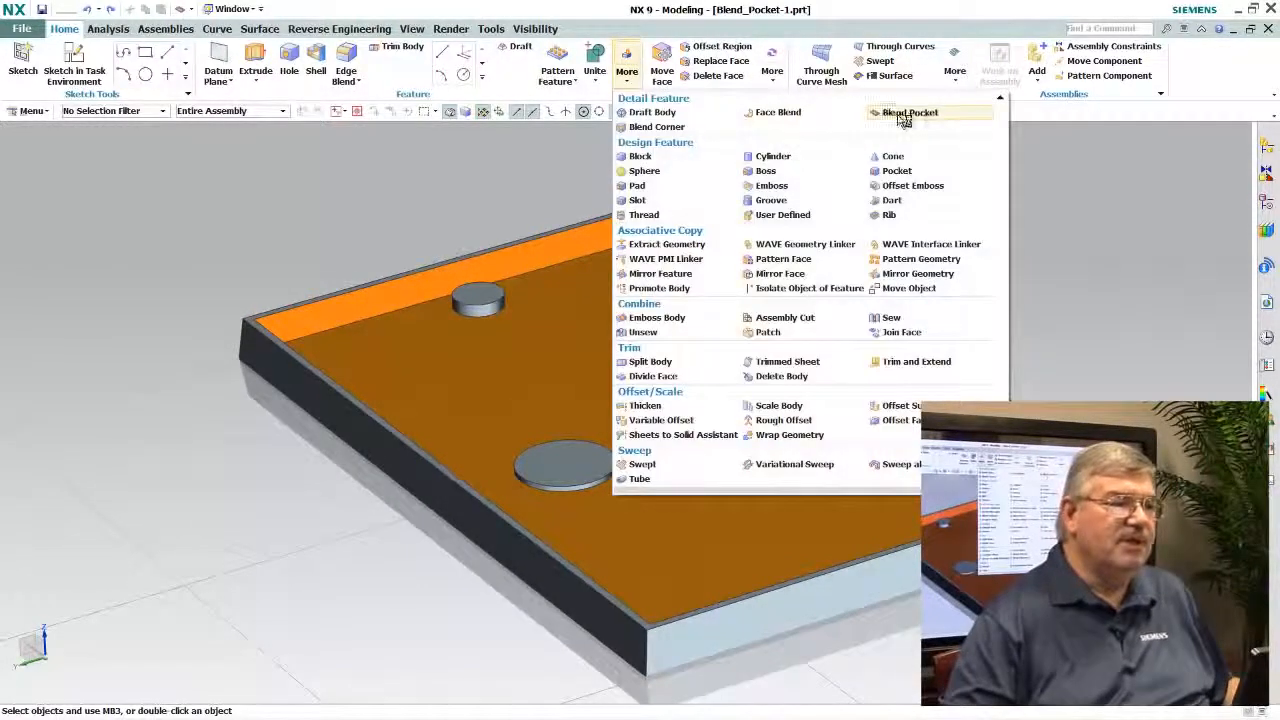
pyautogui.click(903, 112)
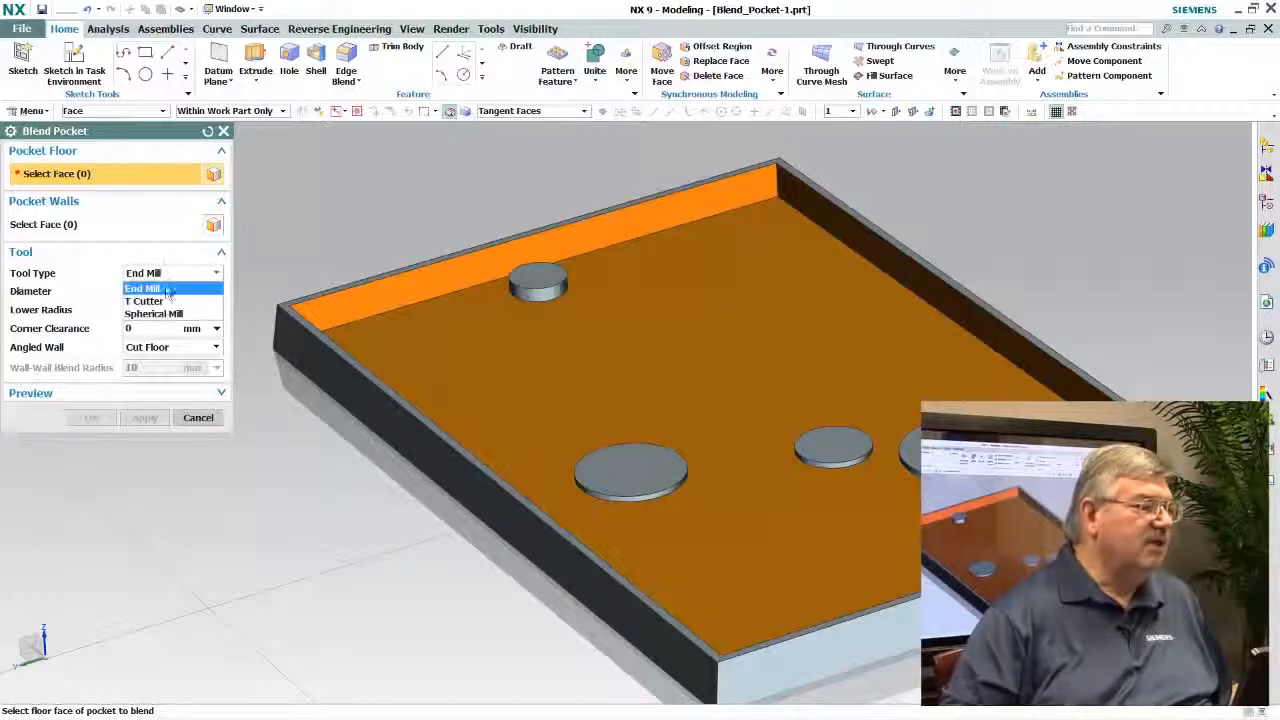
# Choose End Mill as the Blend Pocket tool type.
pyautogui.click(150, 288)
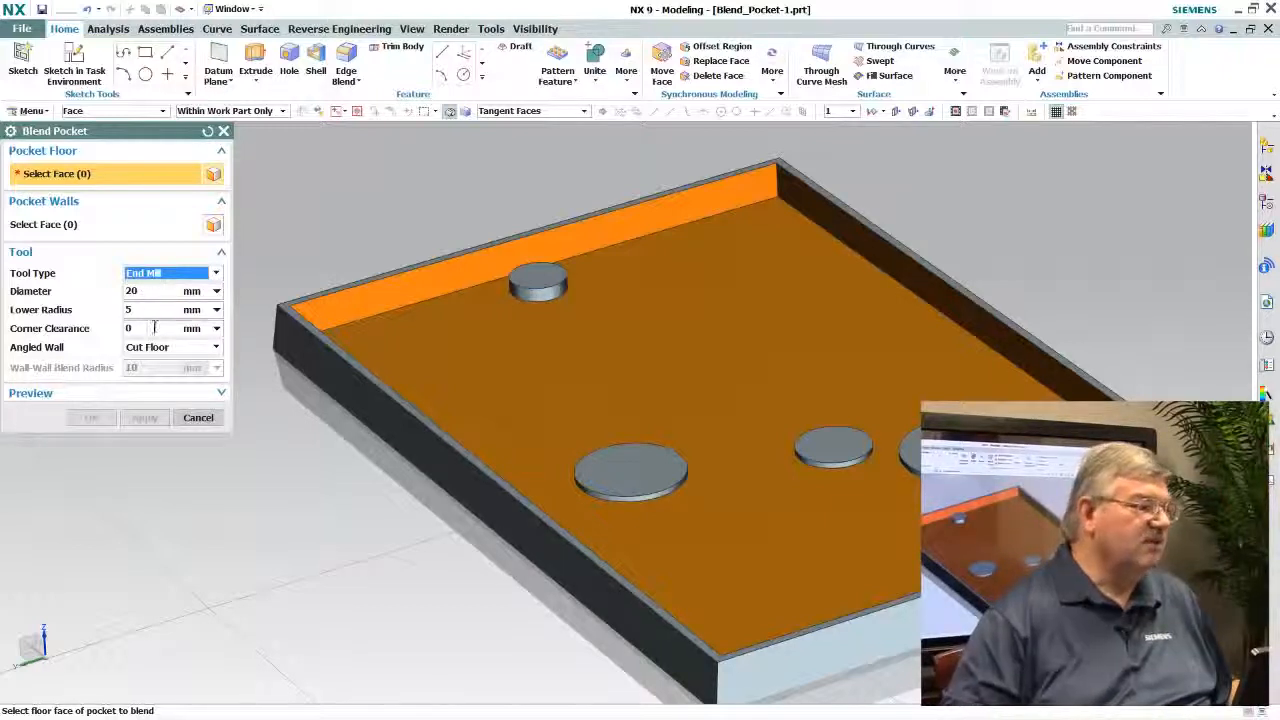
pyautogui.moveTo(148, 351)
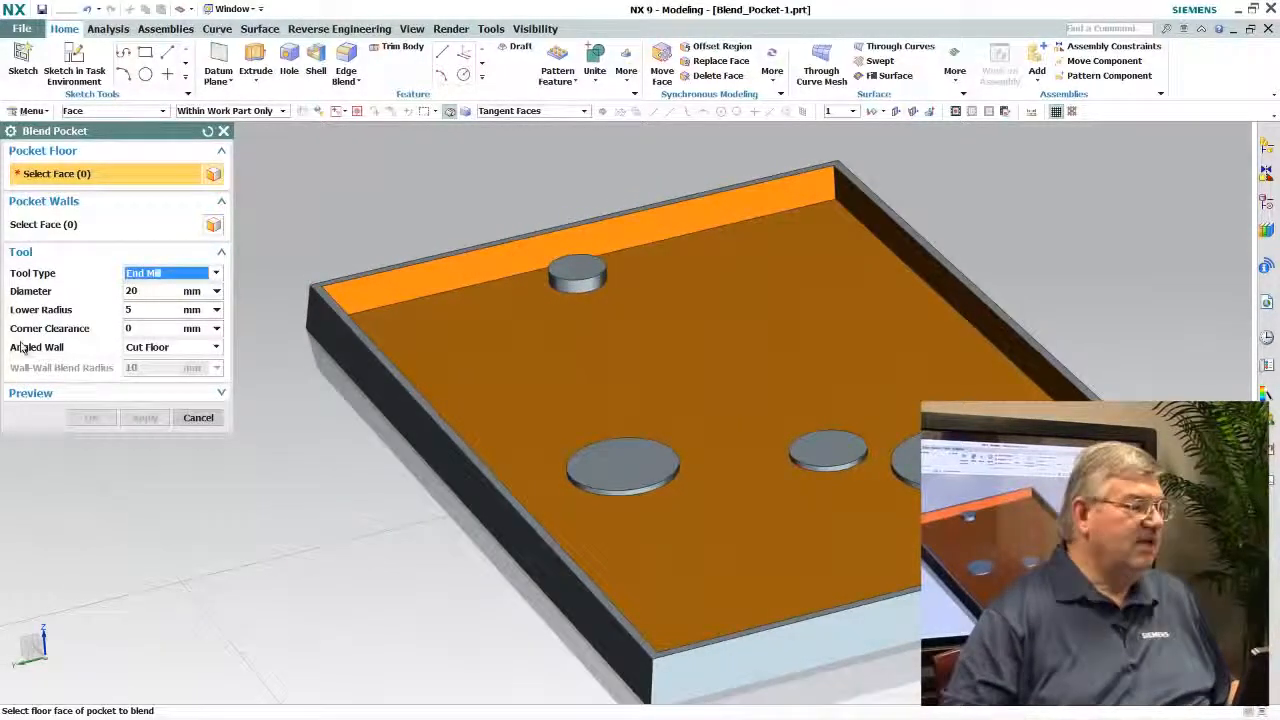
pyautogui.moveTo(150, 347)
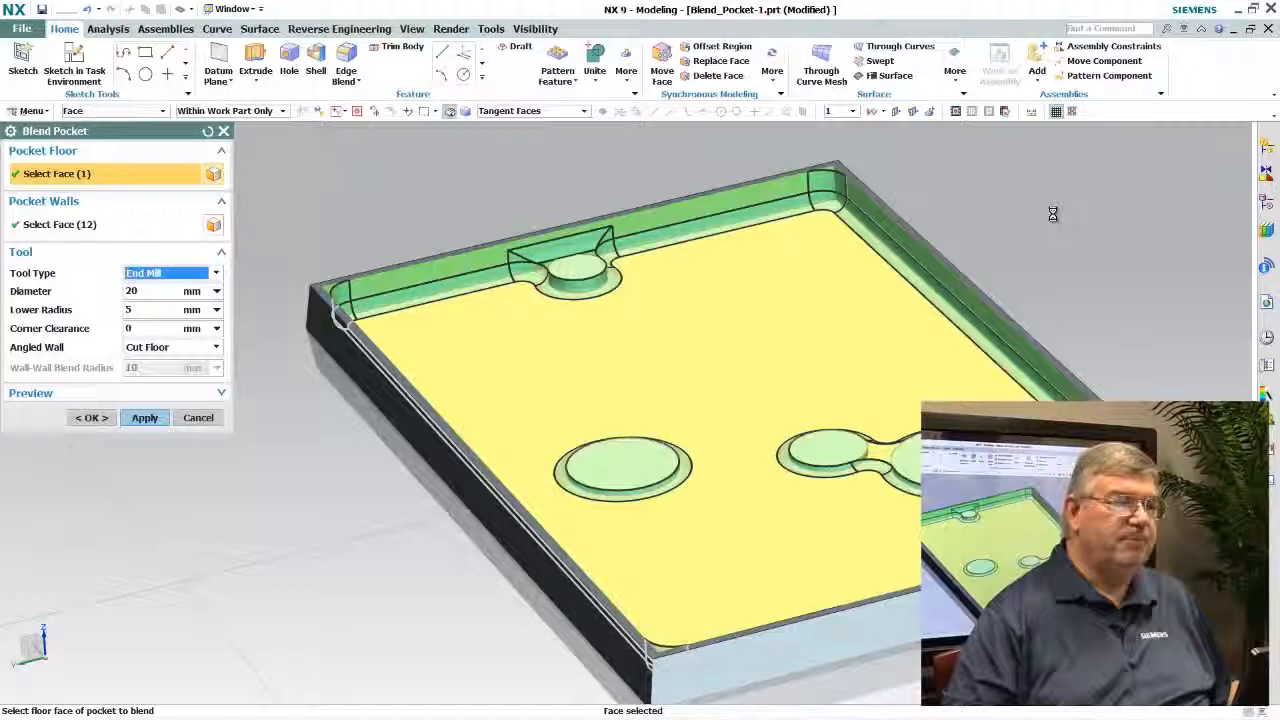
# Apply the Blend Pocket to create 20 mm end-mill fillets around the floor pads.
pyautogui.click(144, 417)
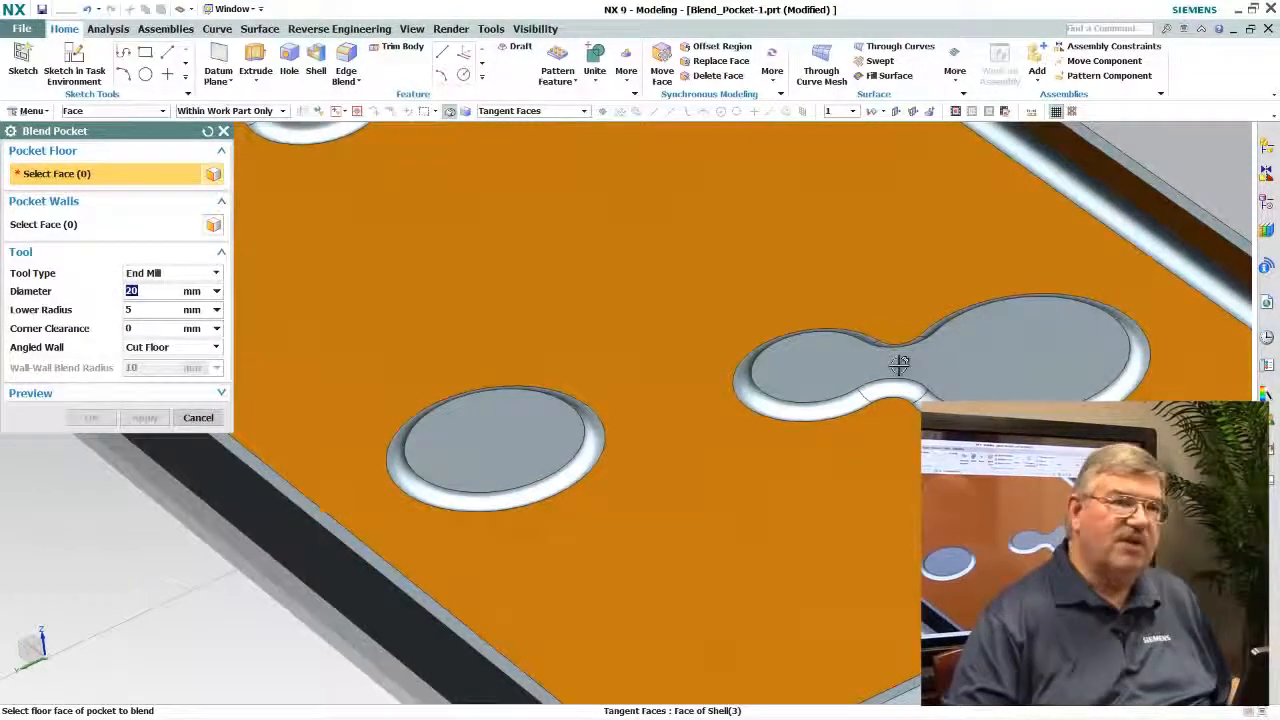
pyautogui.click(888, 365)
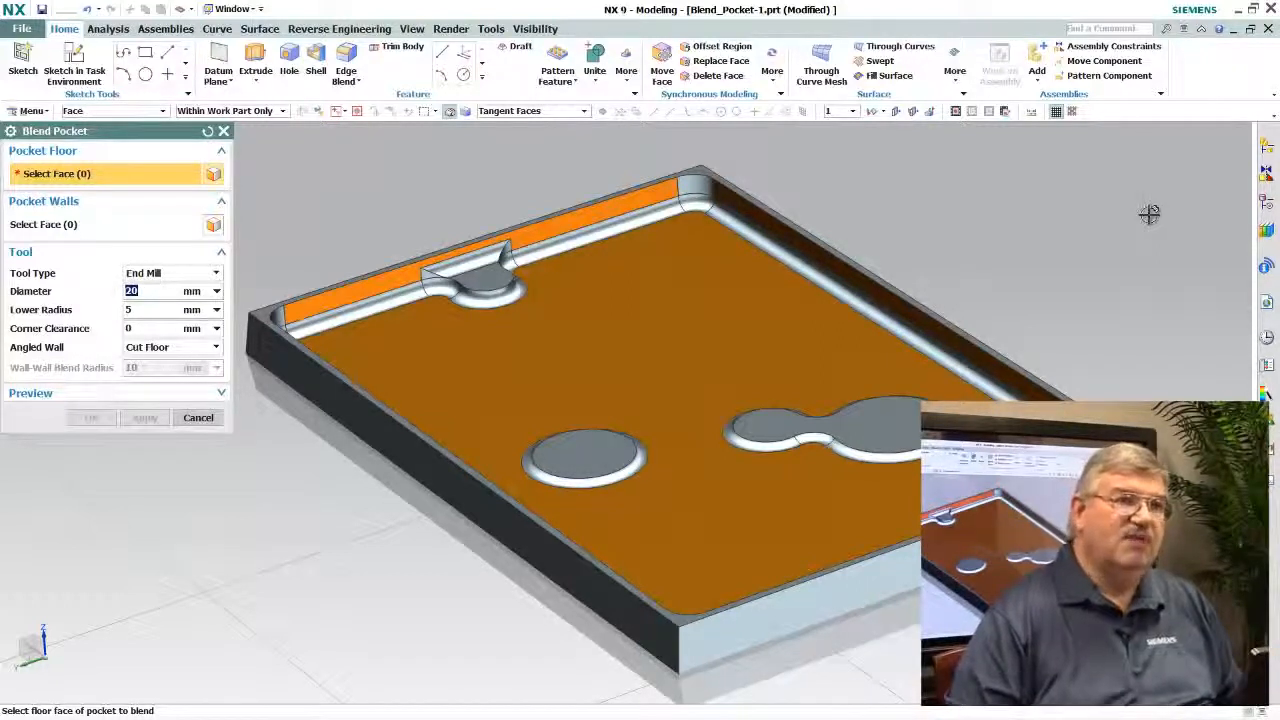
pyautogui.moveTo(1143, 221)
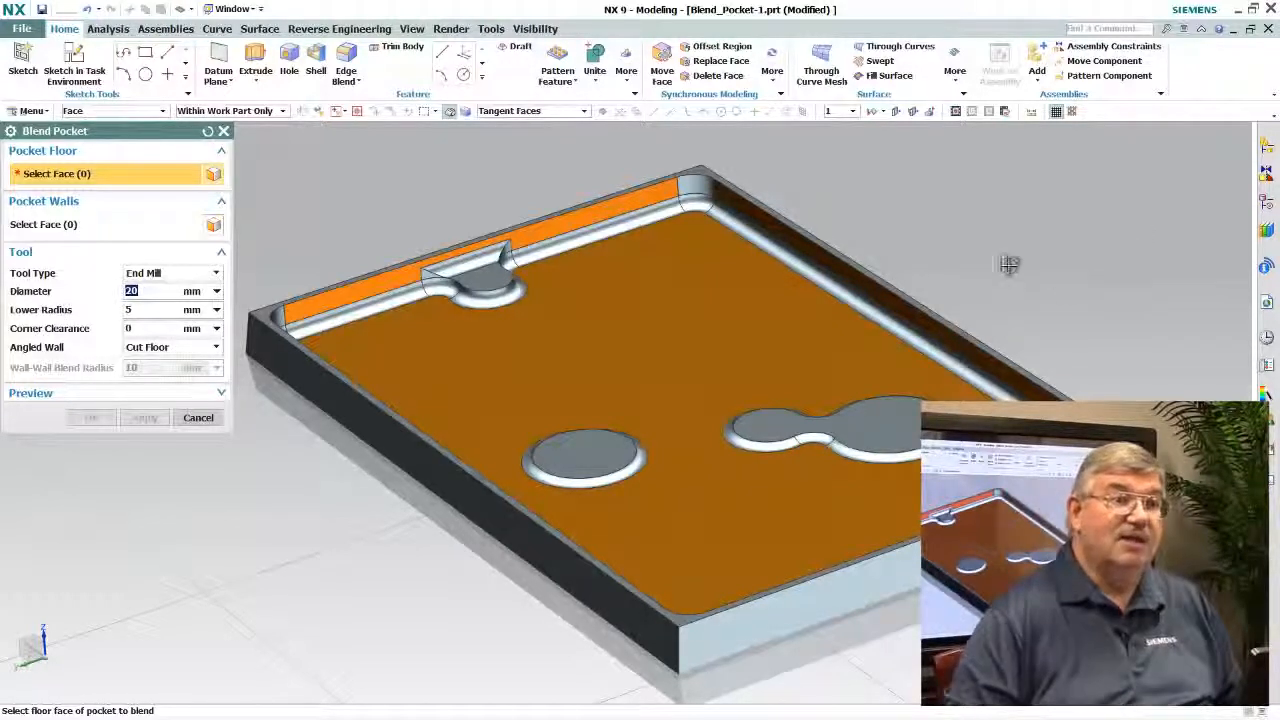
pyautogui.moveTo(1139, 233)
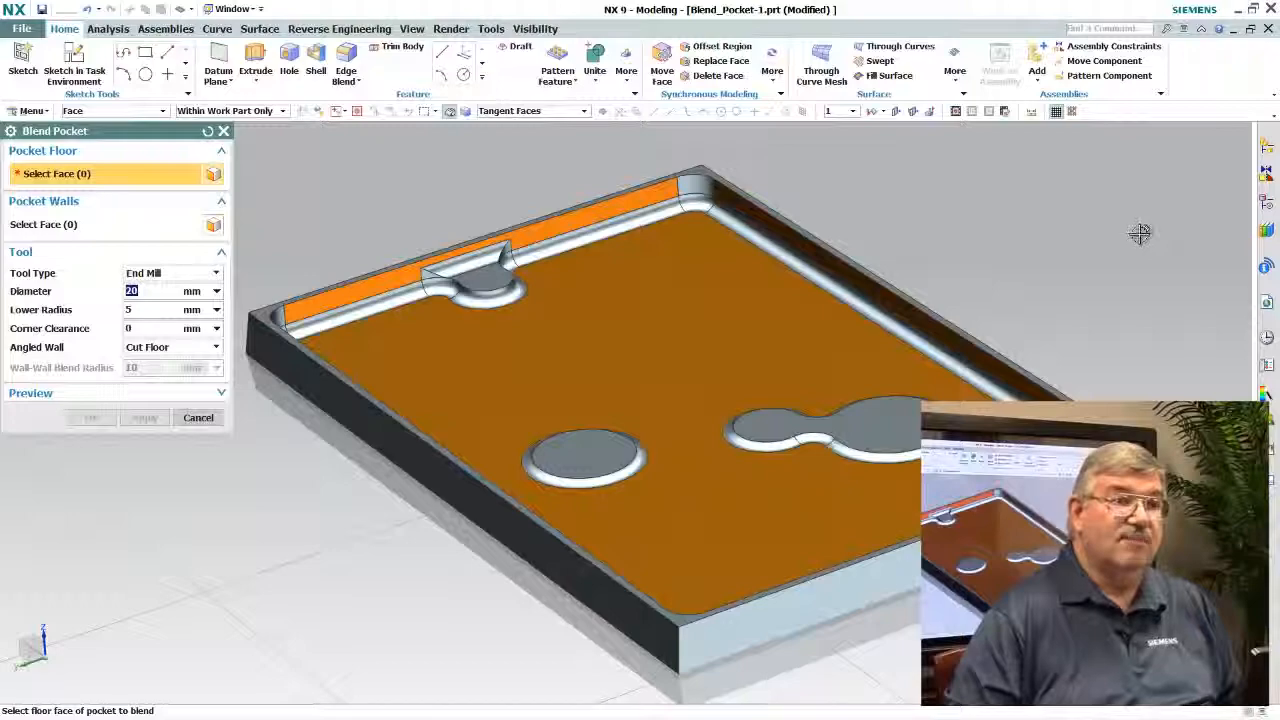